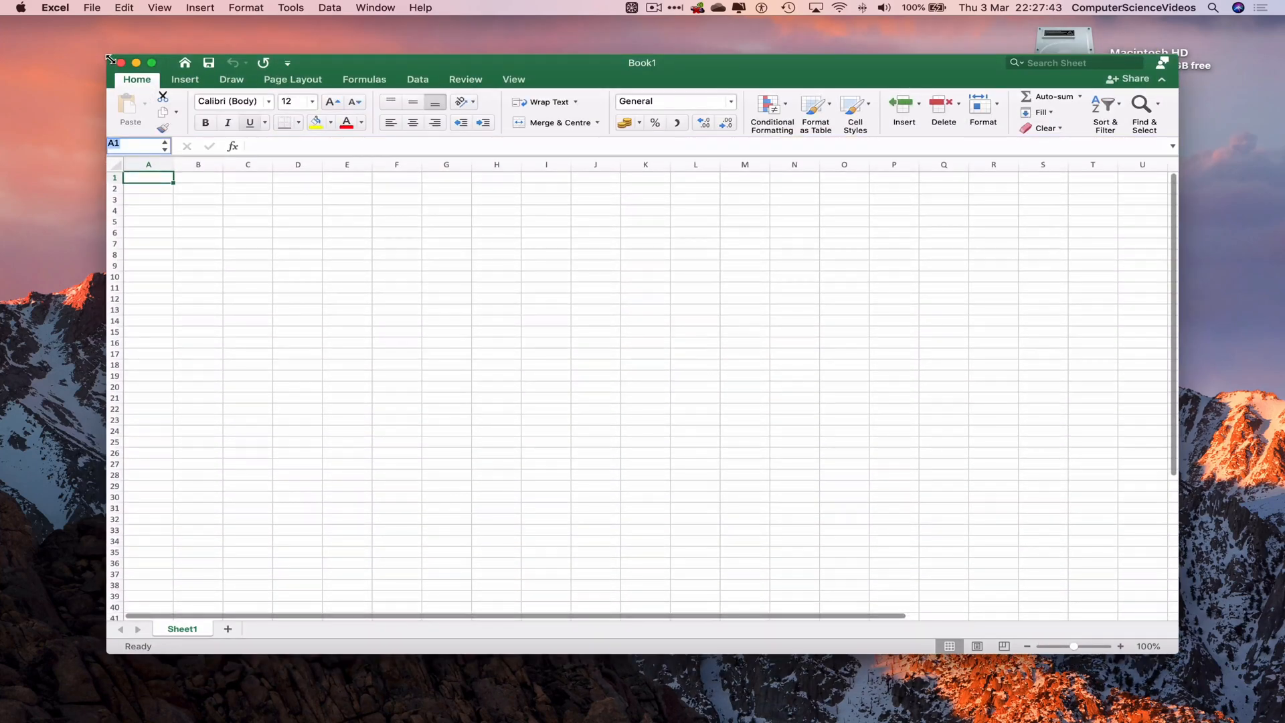
# Maximise the Book1 window and zoom the sheet to 200%.
pyautogui.click(136, 63)
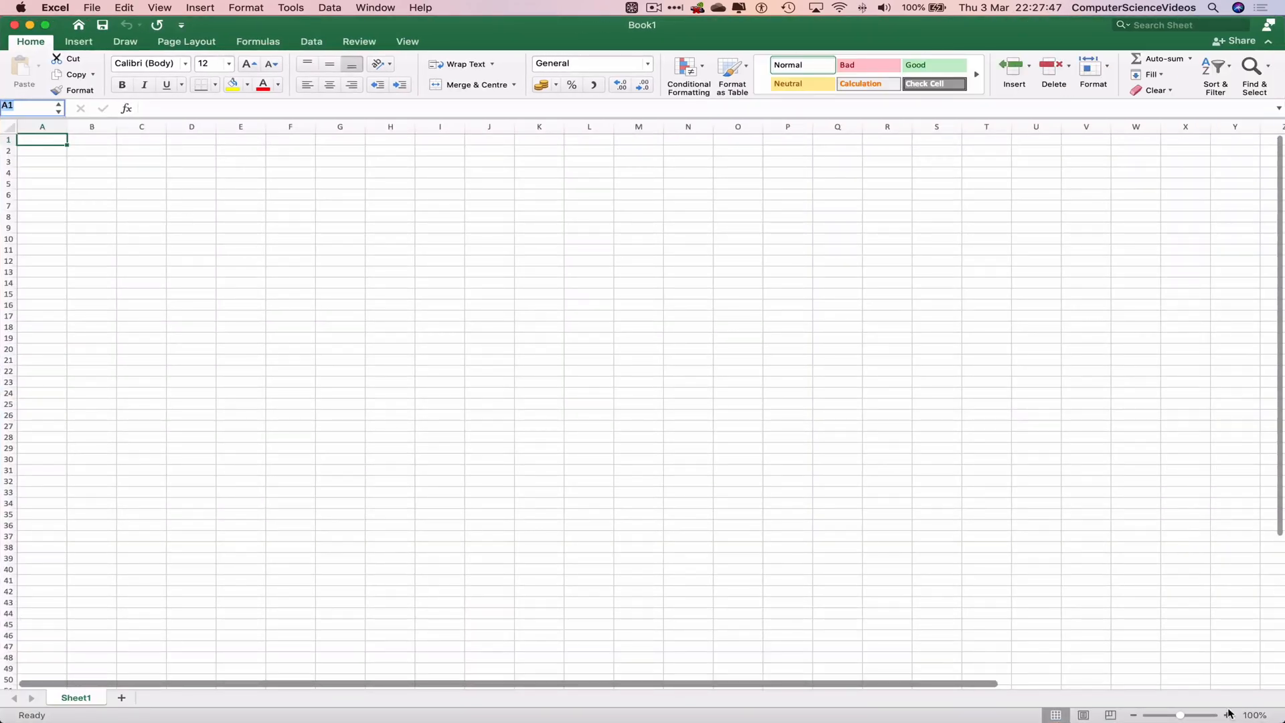
pyautogui.click(1223, 715)
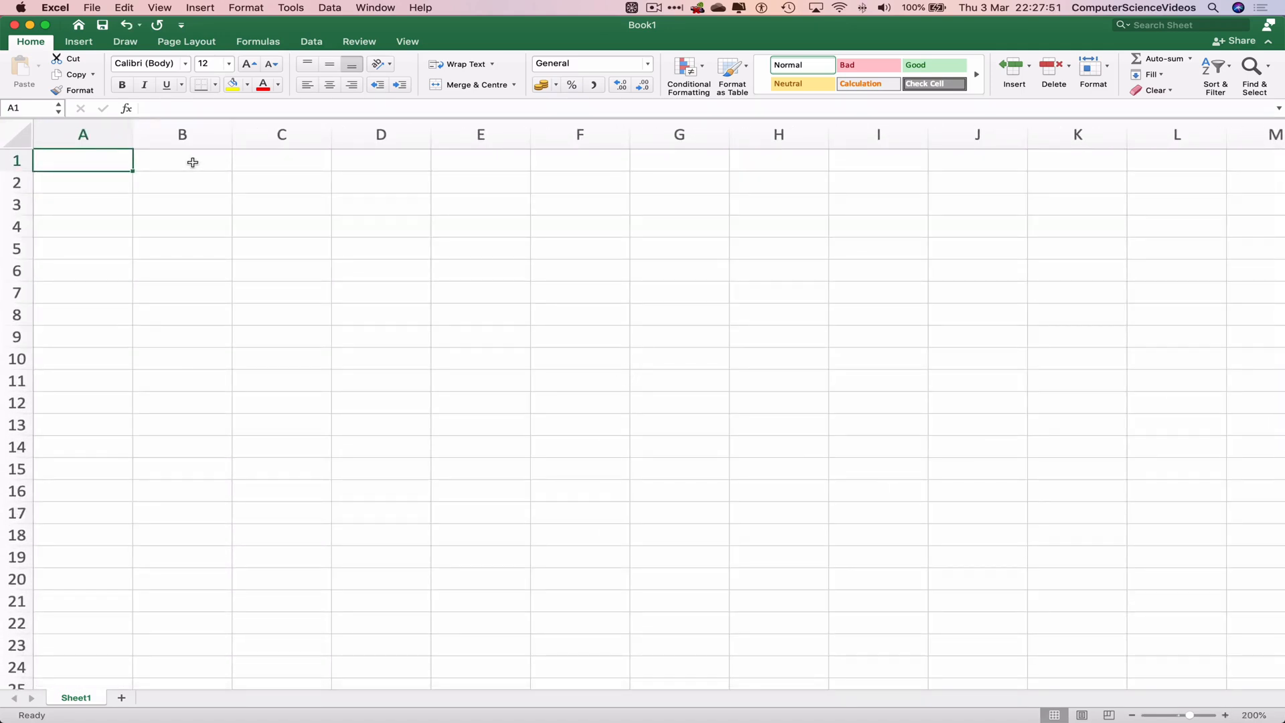
# Enter the heading 'Date' in B1 and the date 3-3-2022 in B2.
pyautogui.click(182, 161)
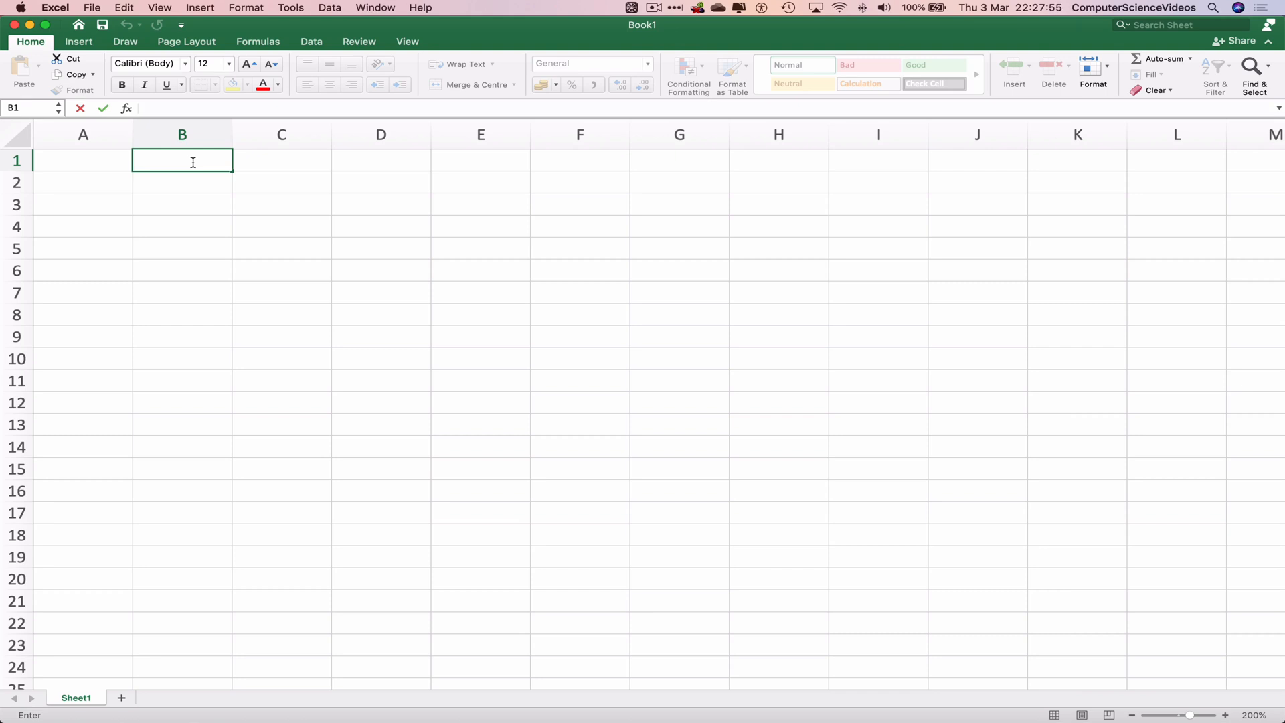
pyautogui.write('Date')
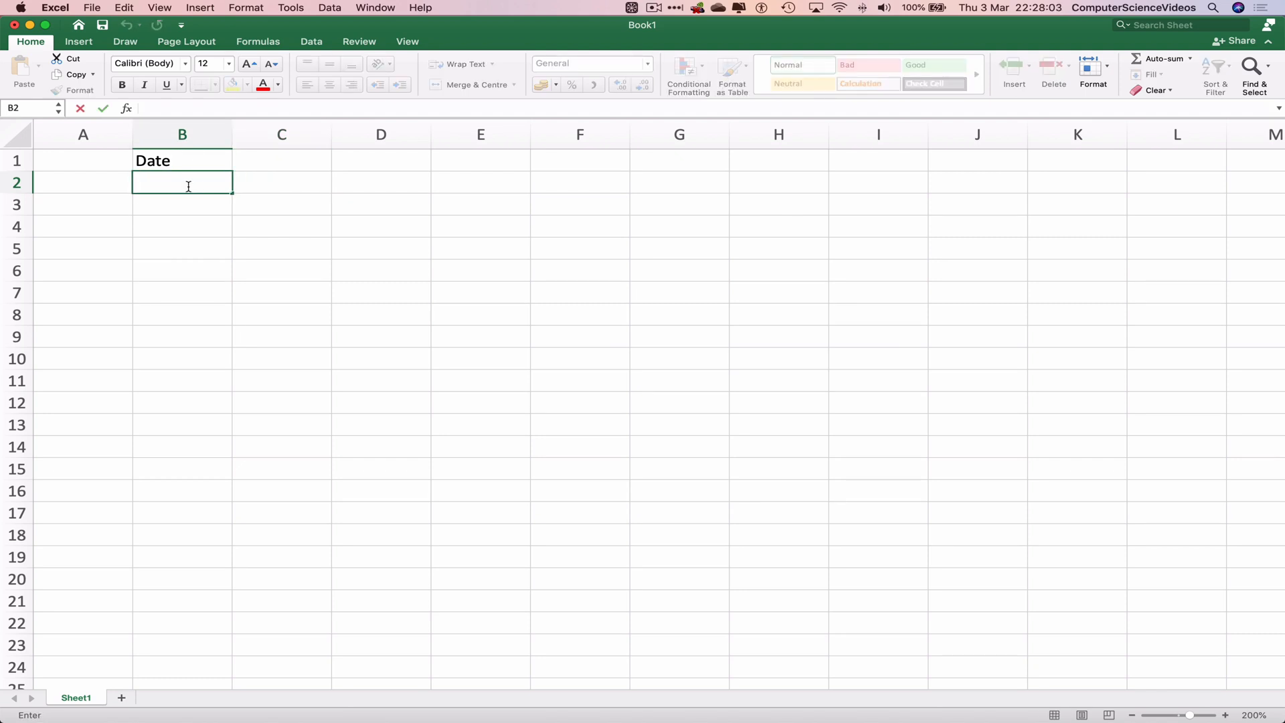
pyautogui.write('3-3-')
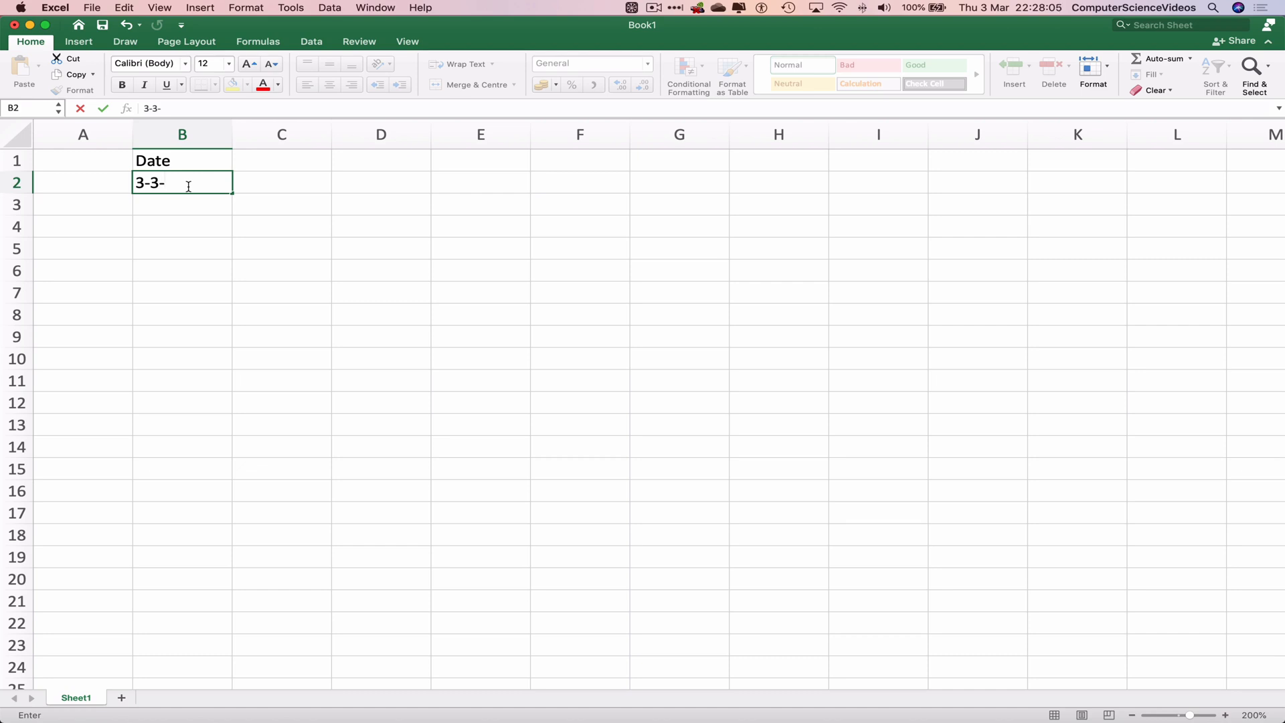
pyautogui.write('2022')
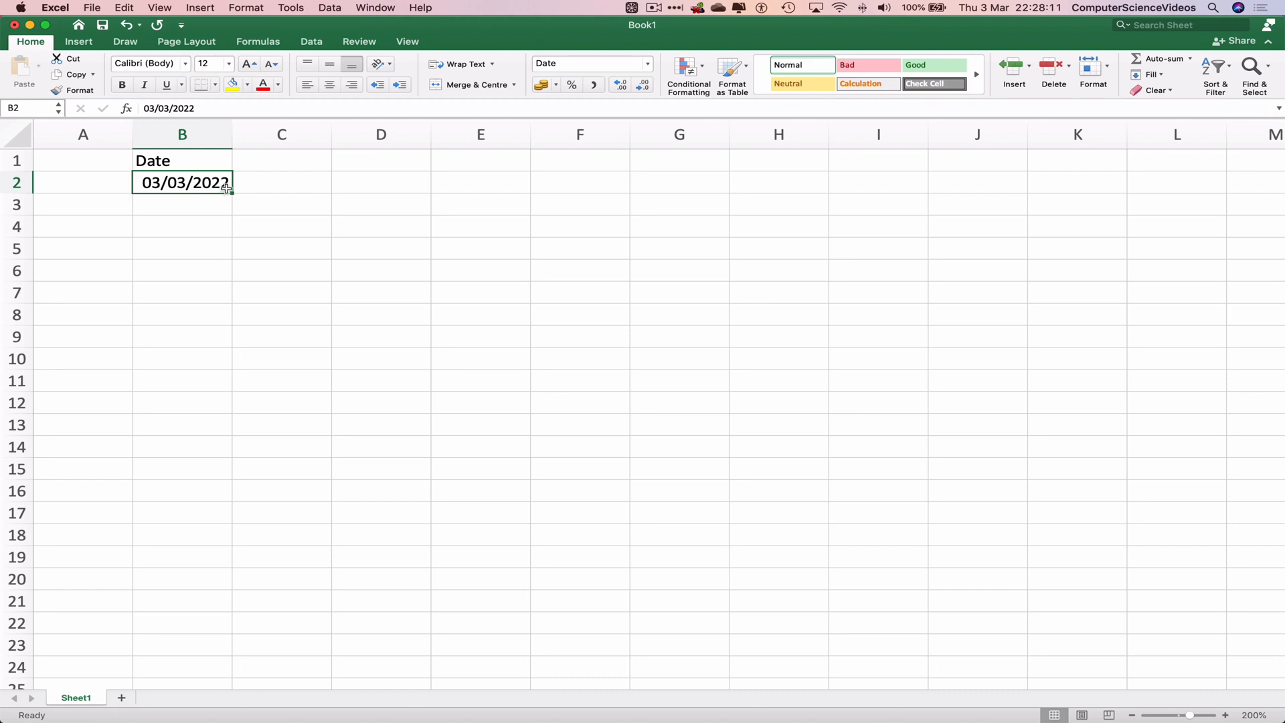
# Auto-fill daily dates from B2 down to B10, ending at 11/03/2022.
pyautogui.moveTo(229, 193); pyautogui.dragTo(221, 254)
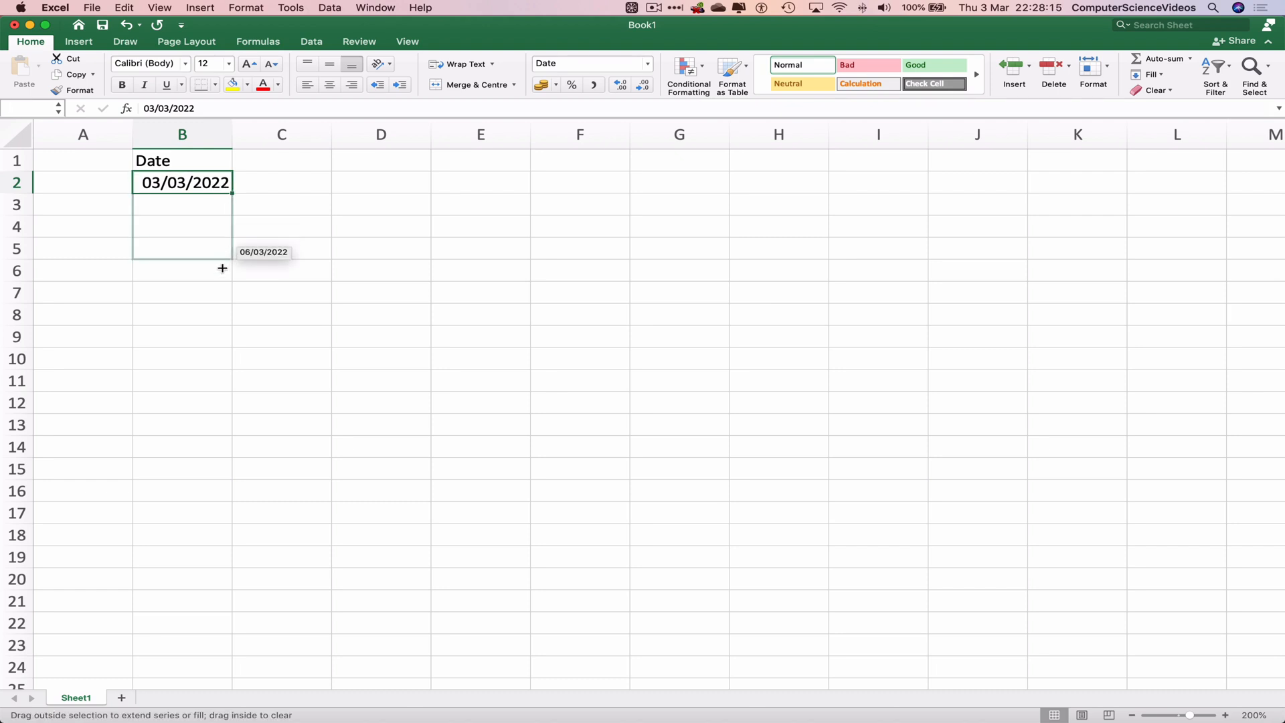
pyautogui.moveTo(221, 268); pyautogui.dragTo(217, 364)
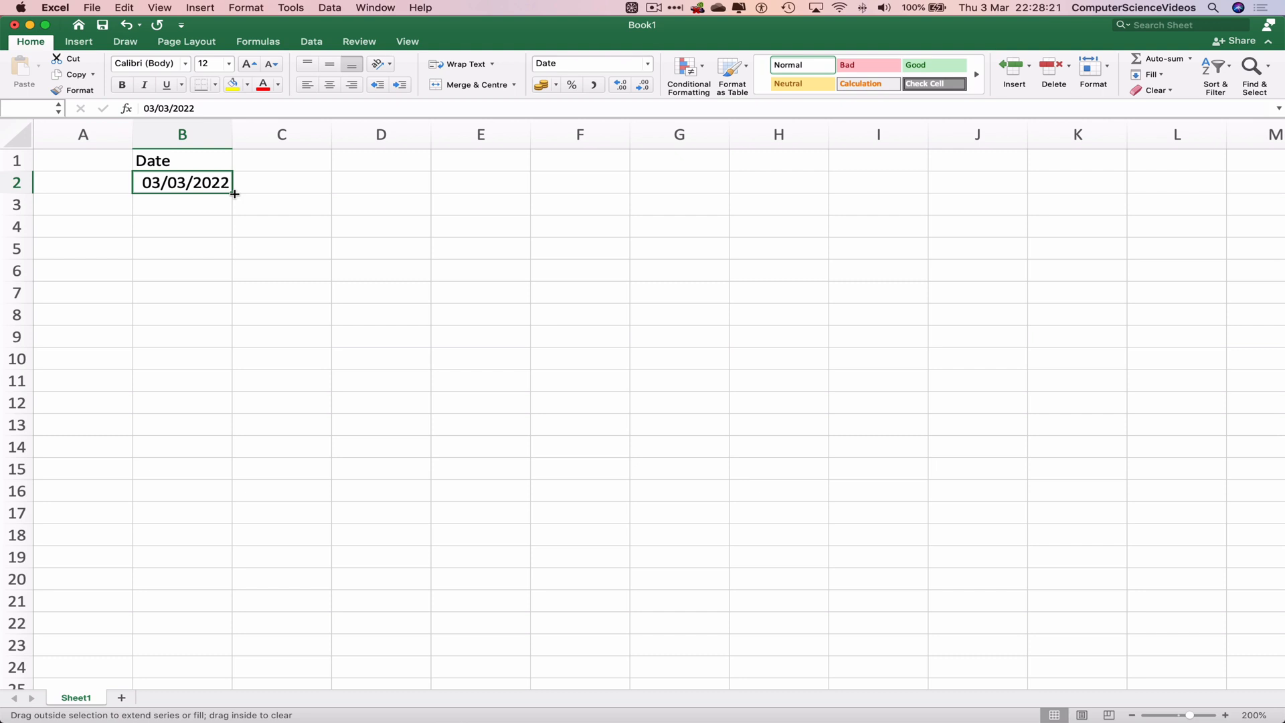
pyautogui.moveTo(233, 194); pyautogui.dragTo(218, 375)
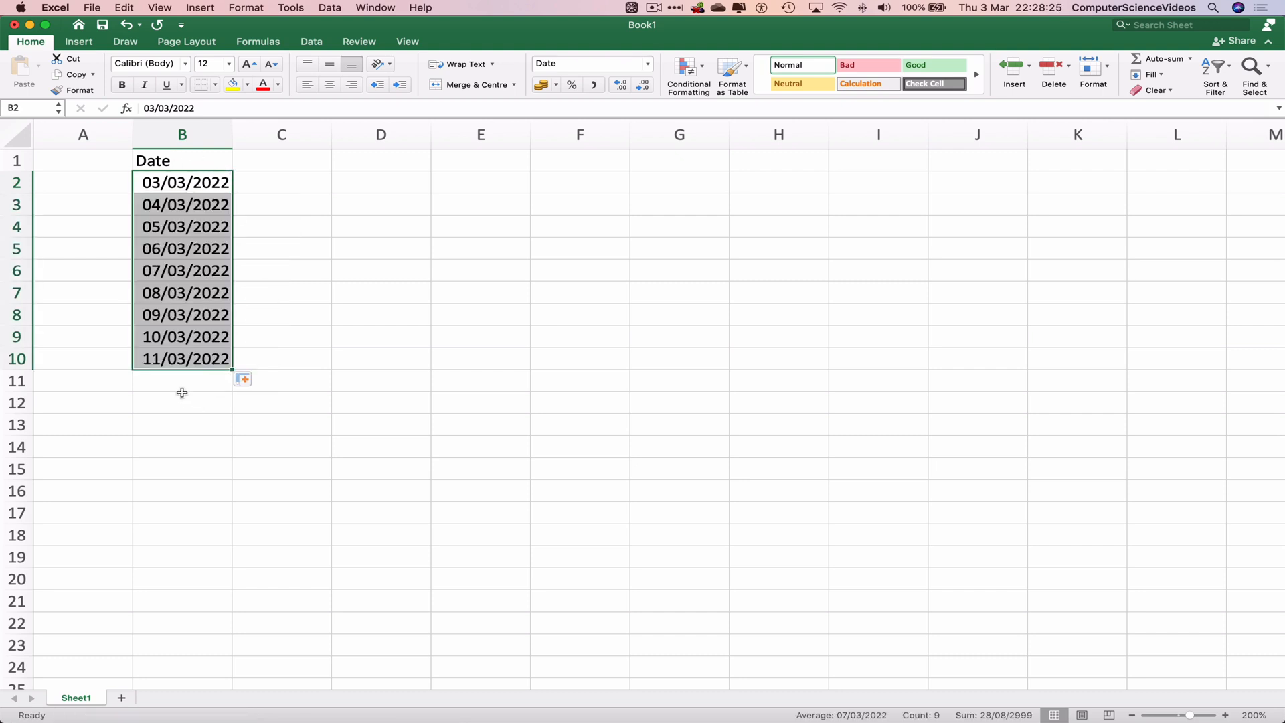
pyautogui.moveTo(264, 174)
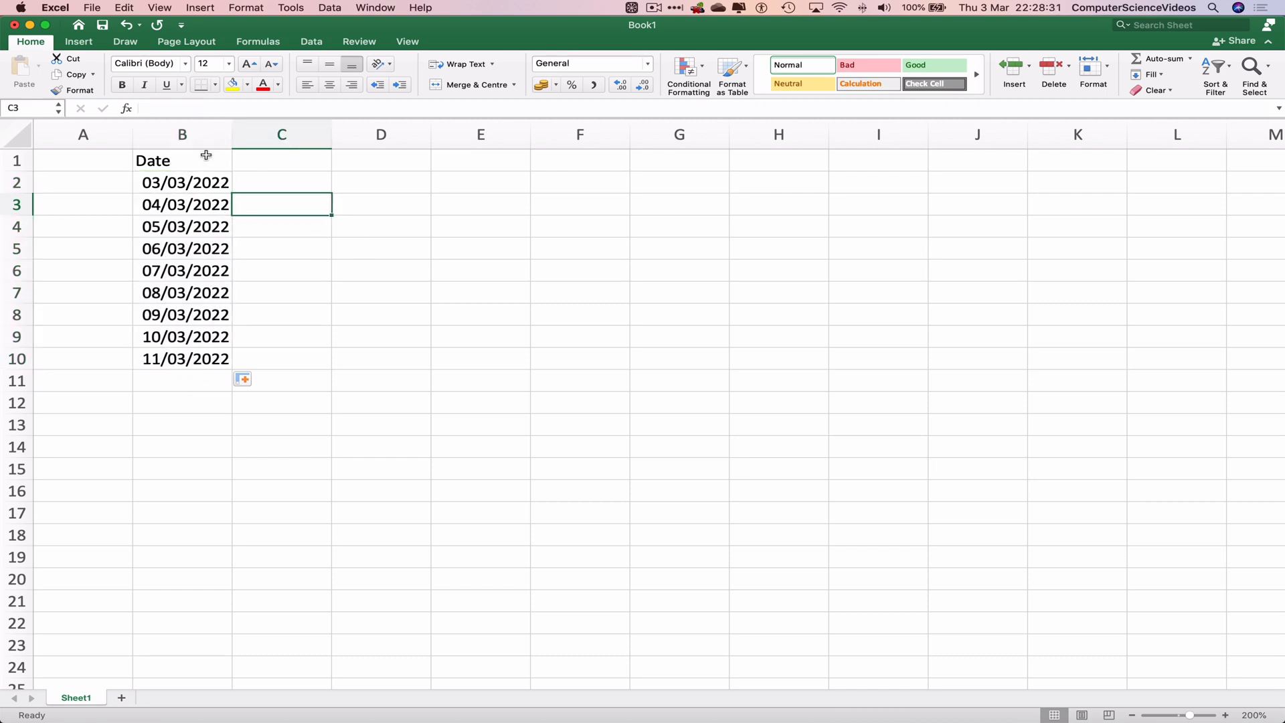
# Format column B as dates in the 2012-03-14 (year-month-day) style via Format Cells.
pyautogui.click(182, 134)
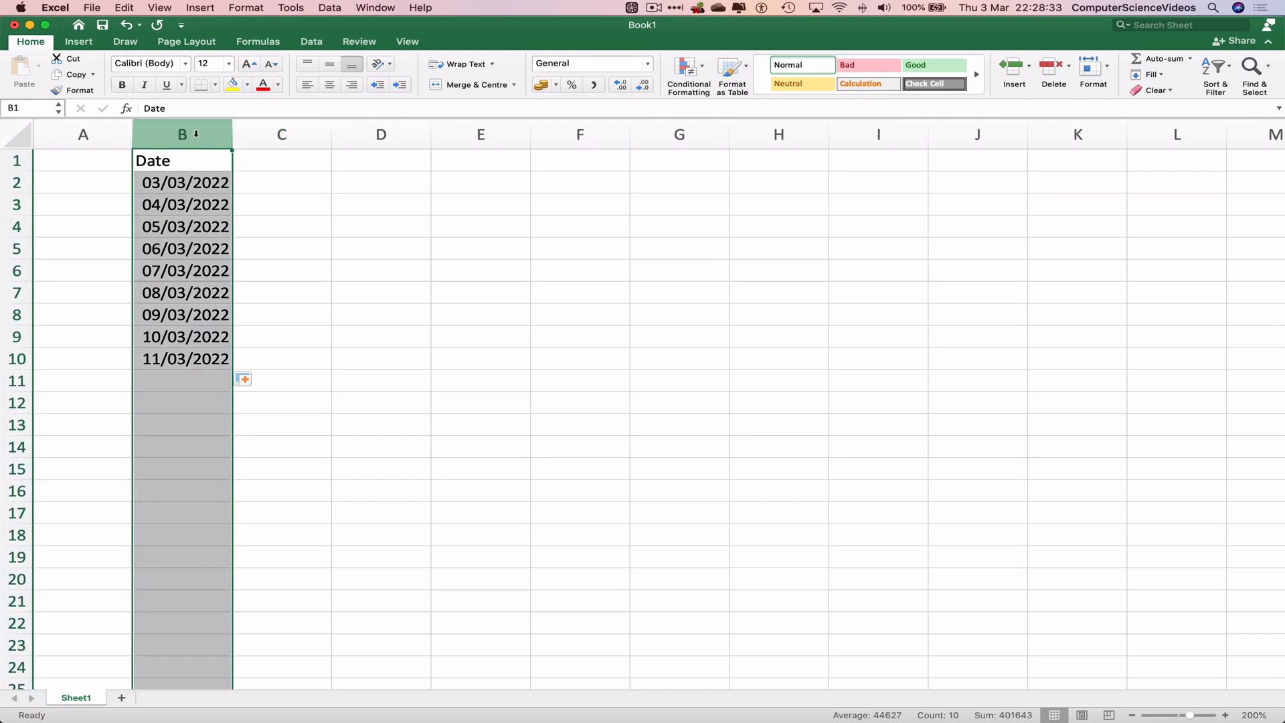
pyautogui.rightClick(182, 134)
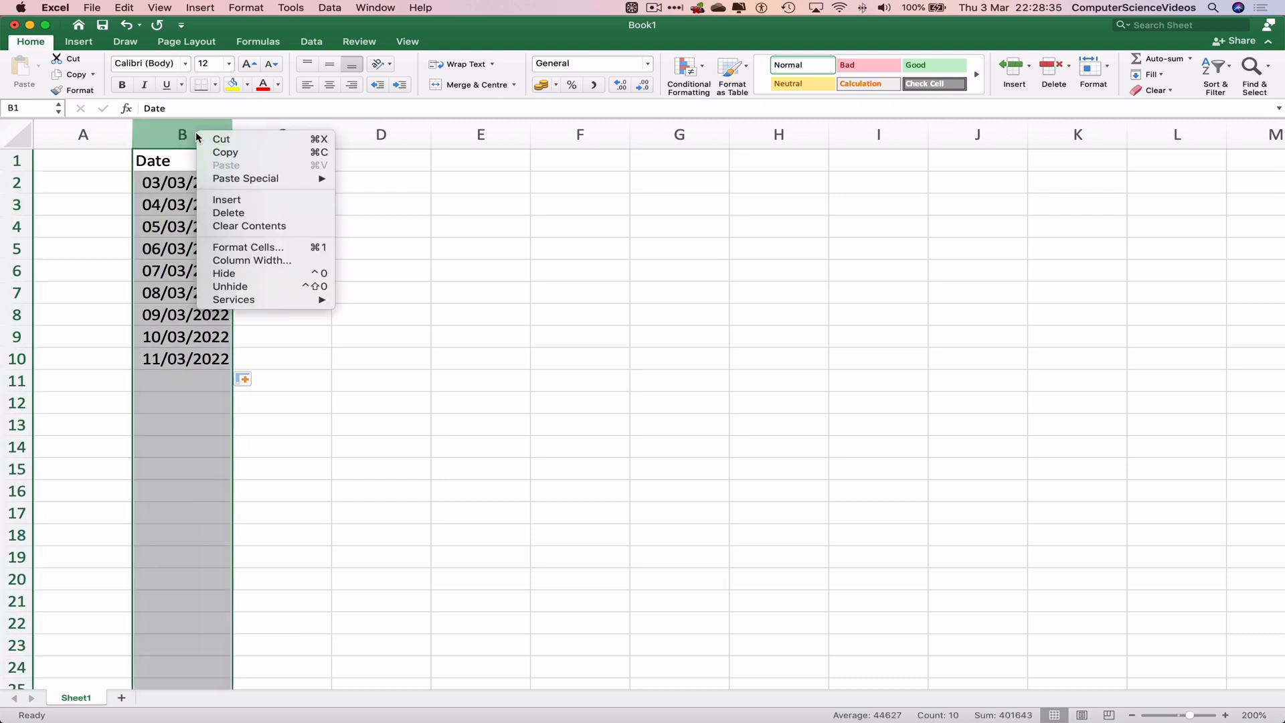
pyautogui.moveTo(249, 247)
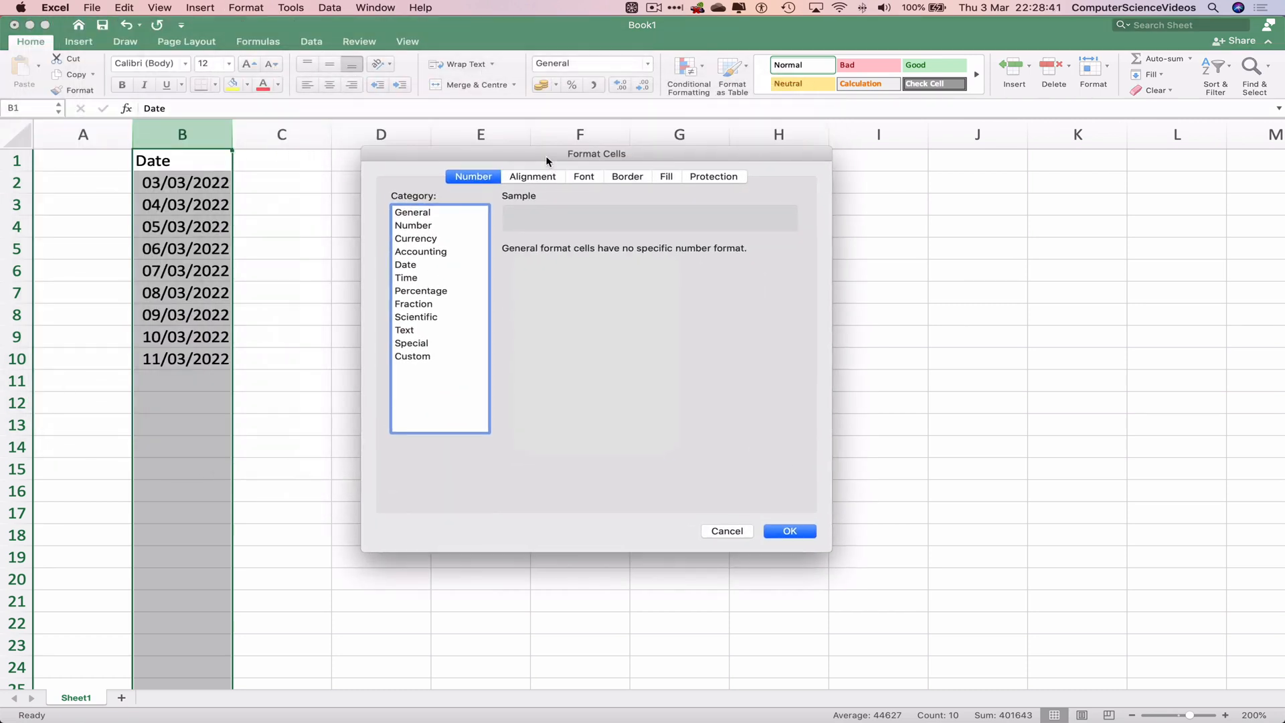
pyautogui.moveTo(407, 278)
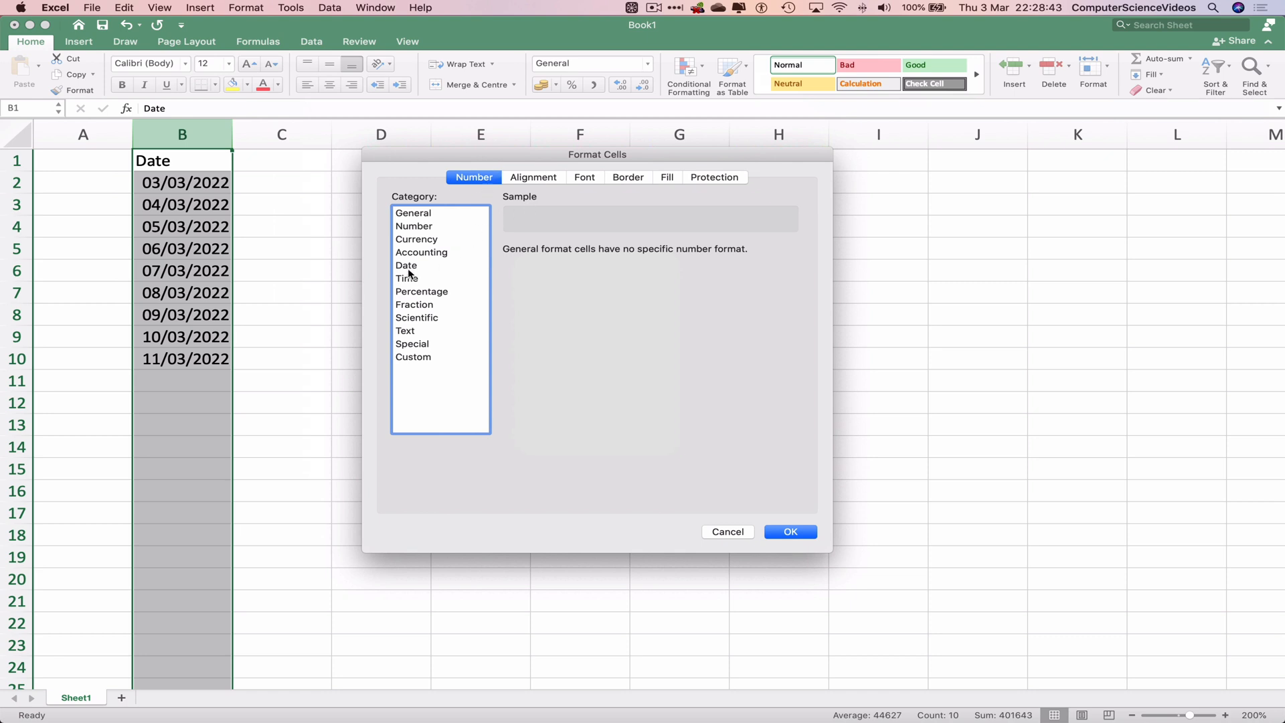
pyautogui.click(406, 265)
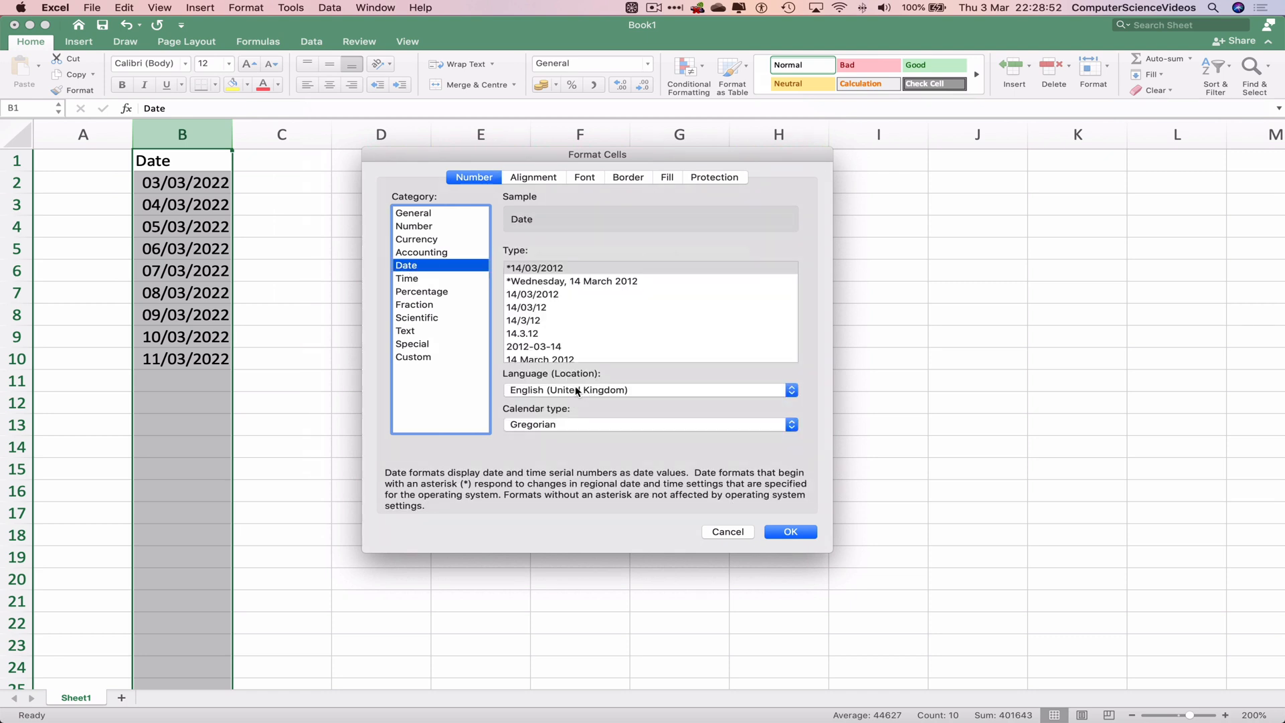
pyautogui.moveTo(572, 387)
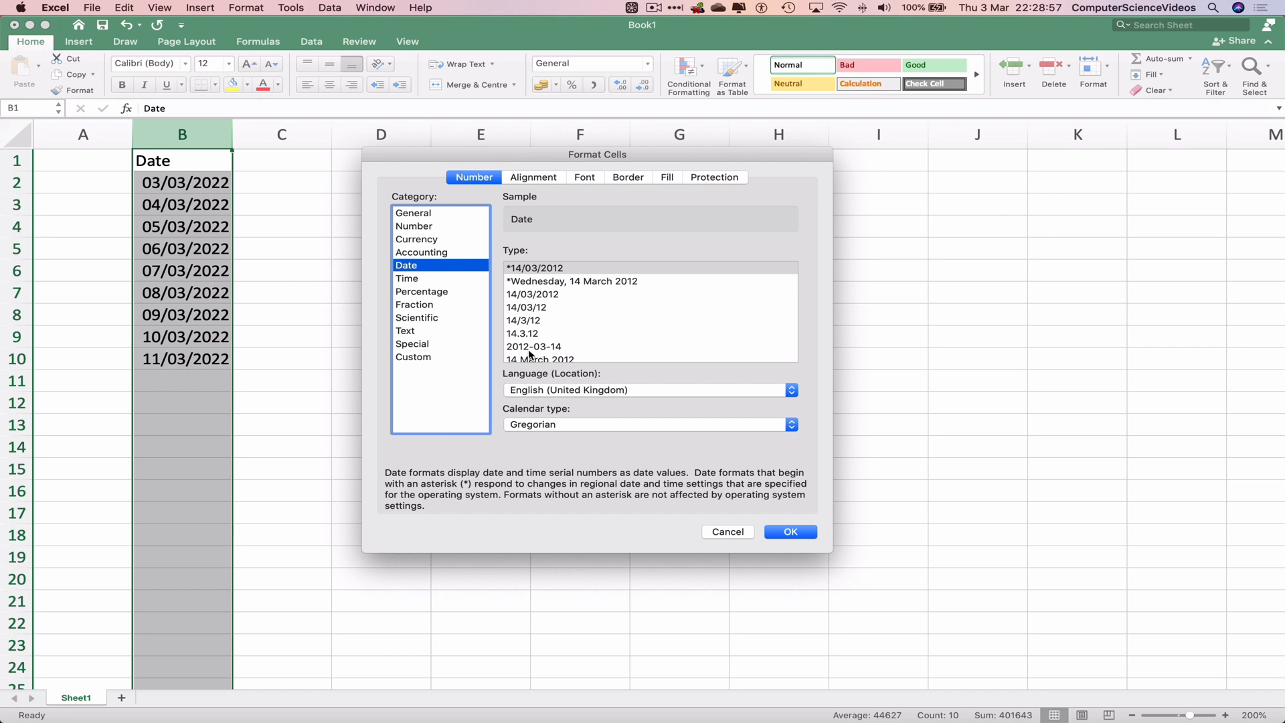
pyautogui.click(533, 345)
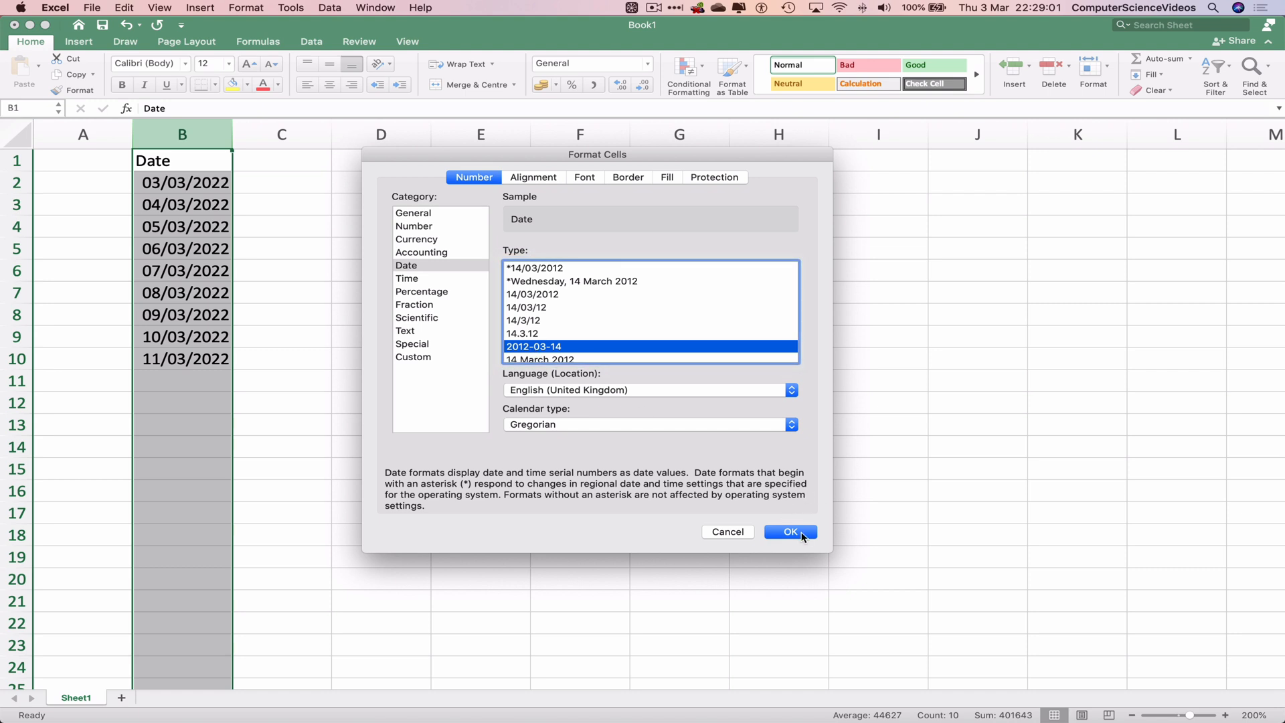
pyautogui.click(789, 532)
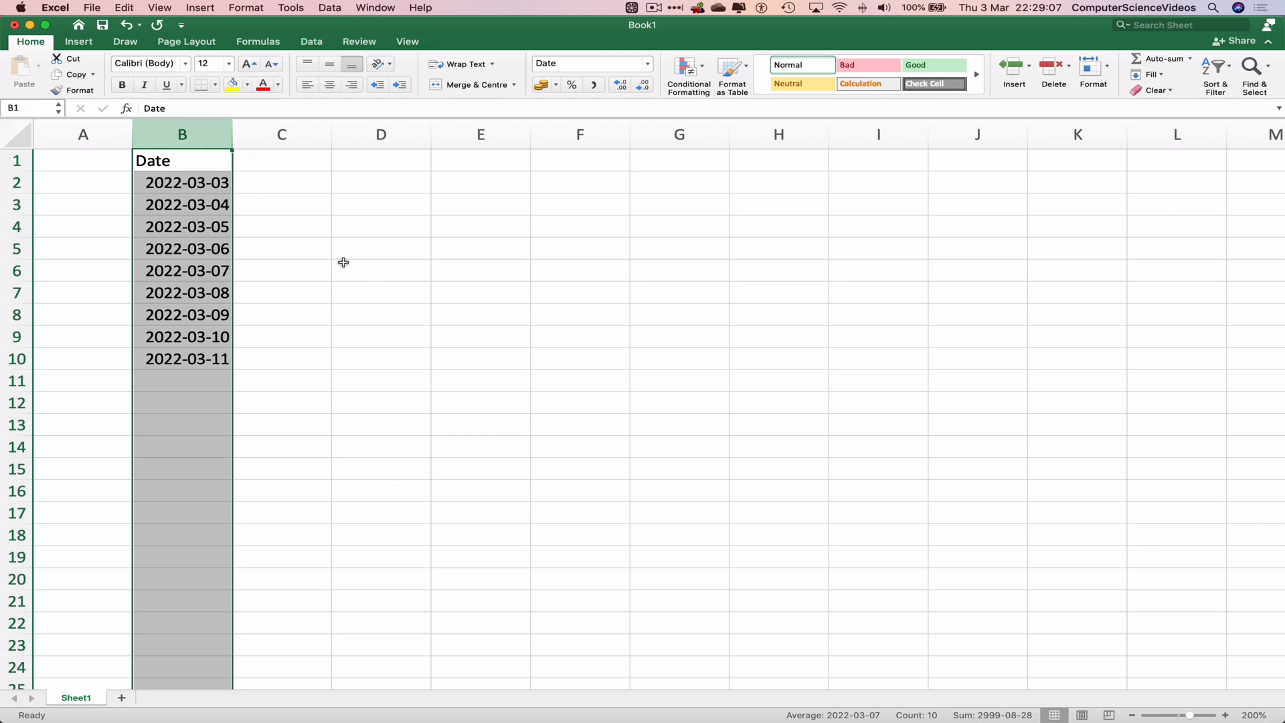
# Deselect the column and bring up the Save As prompt proposing Book1.xlsx on the Desktop.
pyautogui.click(381, 270)
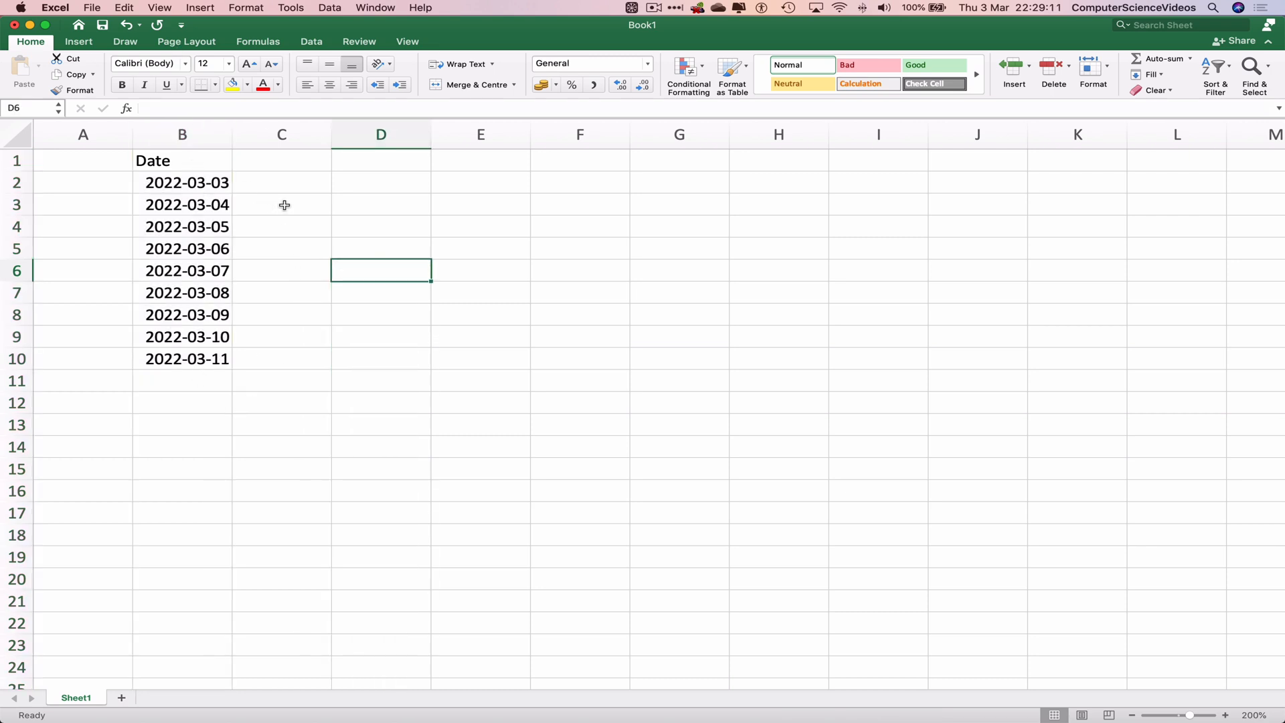
pyautogui.press('cmd+s')
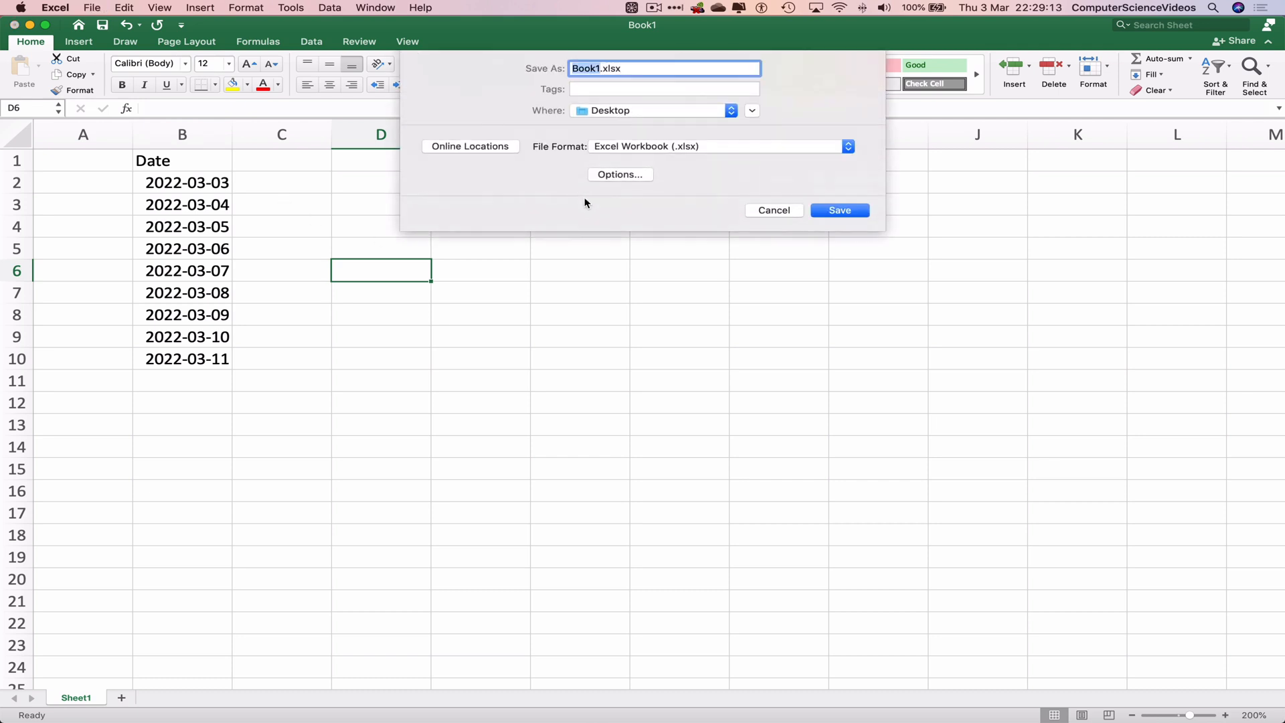